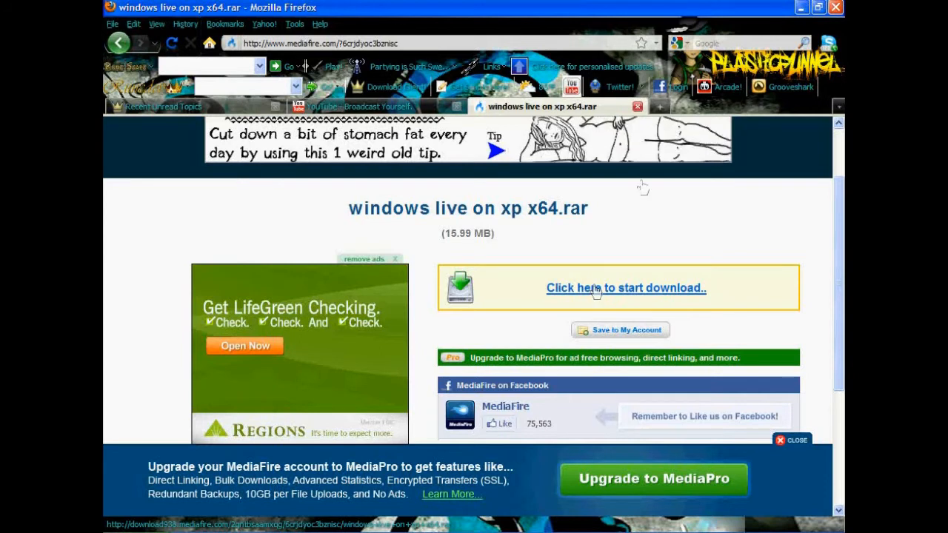
Step: Download the 'windows live on xp x64.rar' archive from MediaFire and close the Downloads window
click(625, 288)
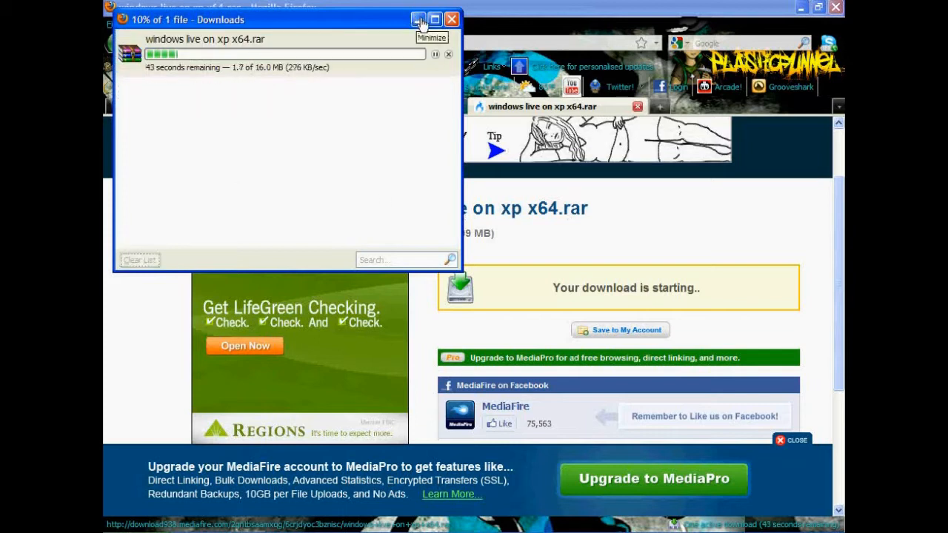
click(418, 20)
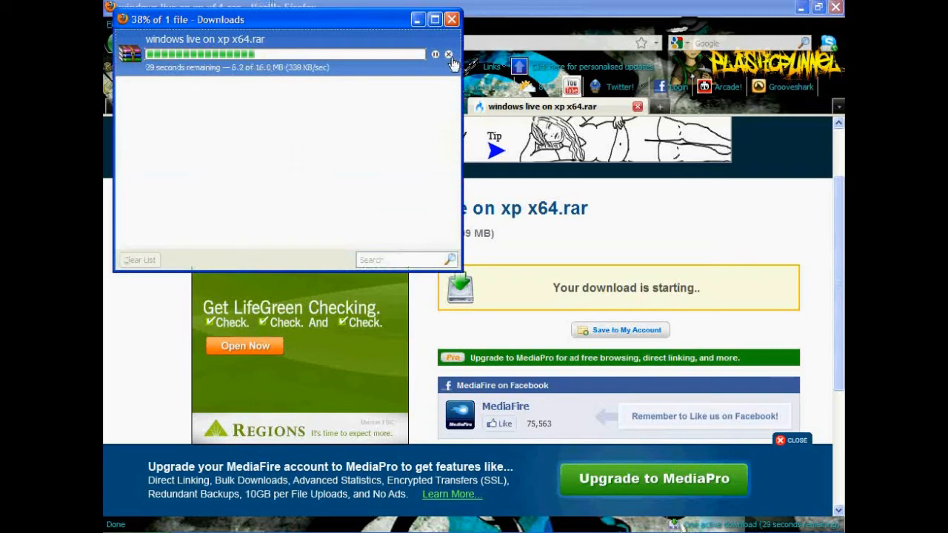
click(450, 19)
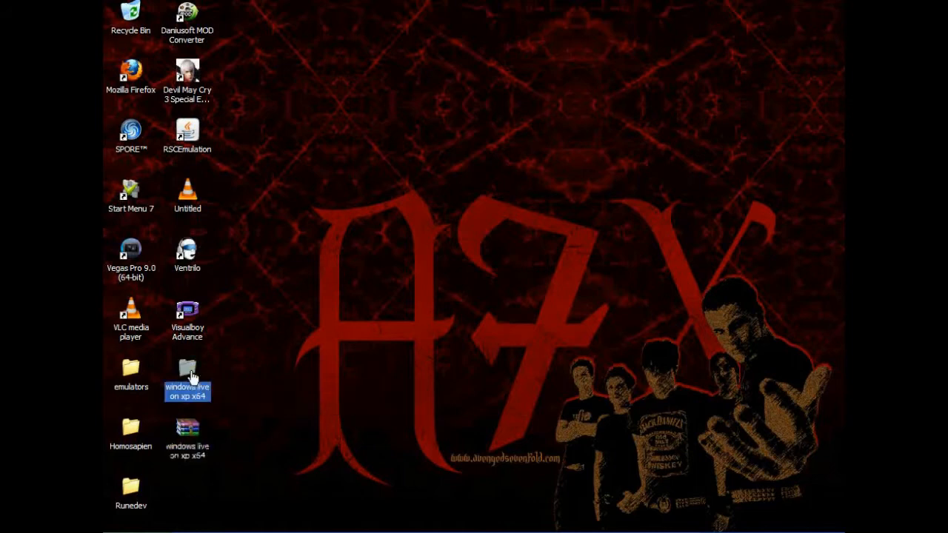
Step: Open the 'windows live on xp x64' desktop folder and launch the A-Patch patcher
double_click(186, 373)
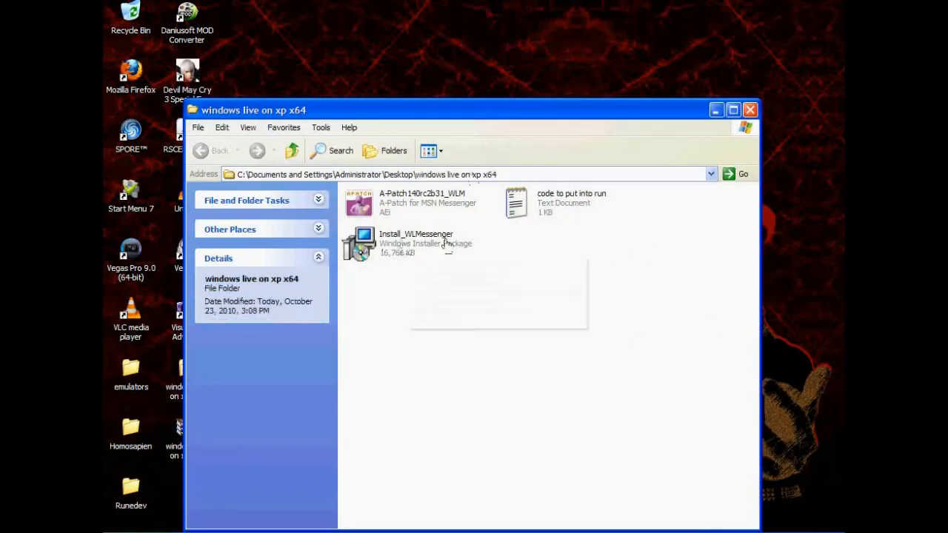
click(415, 243)
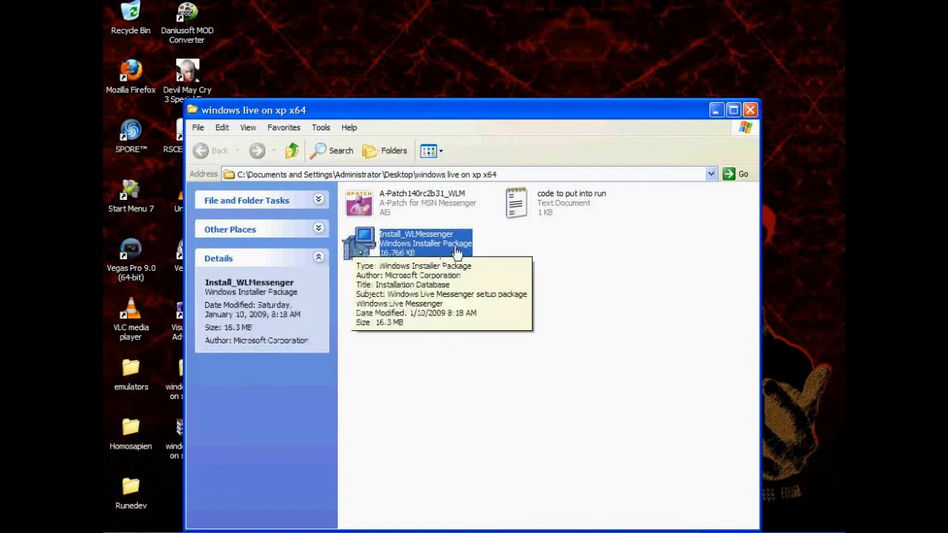
mouse_move(525, 255)
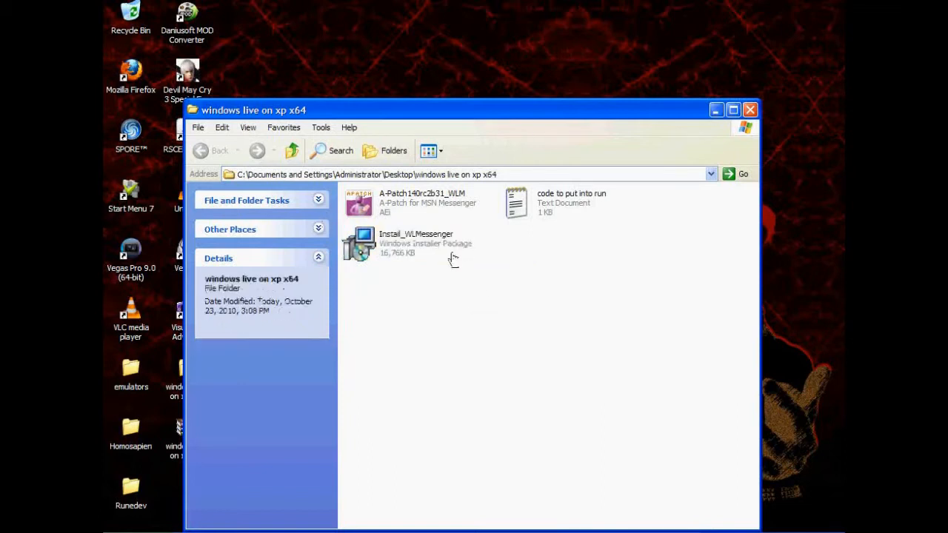
click(412, 202)
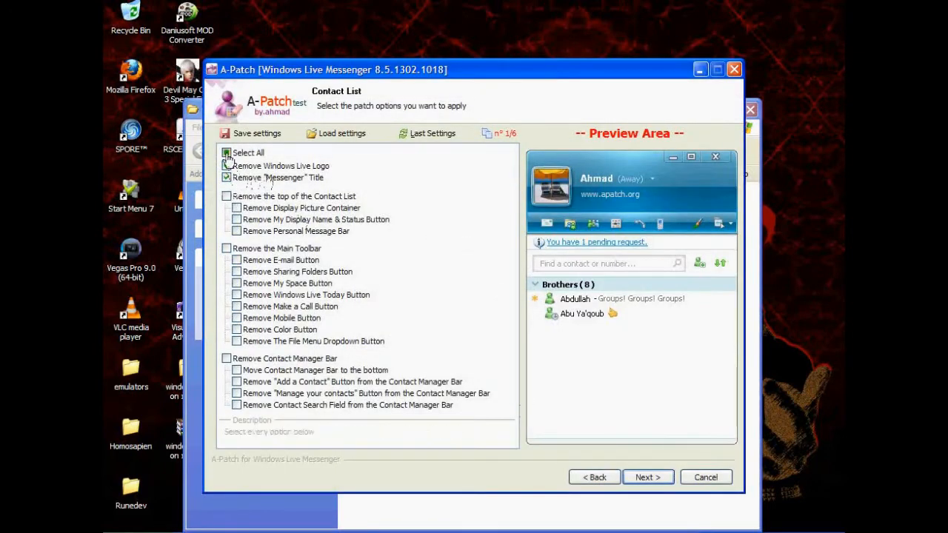
Step: Select all options on the first three A-Patch pages, accepting the song-links note
click(225, 153)
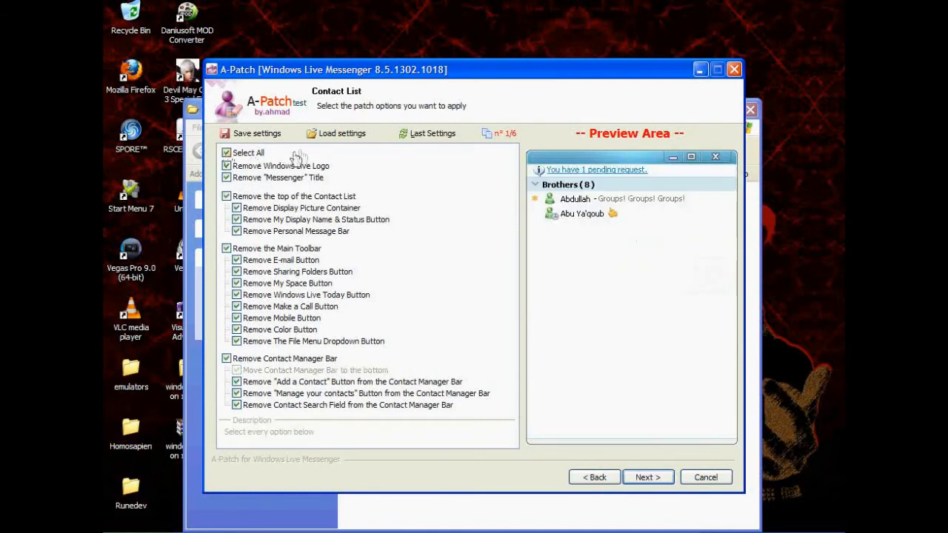
click(647, 477)
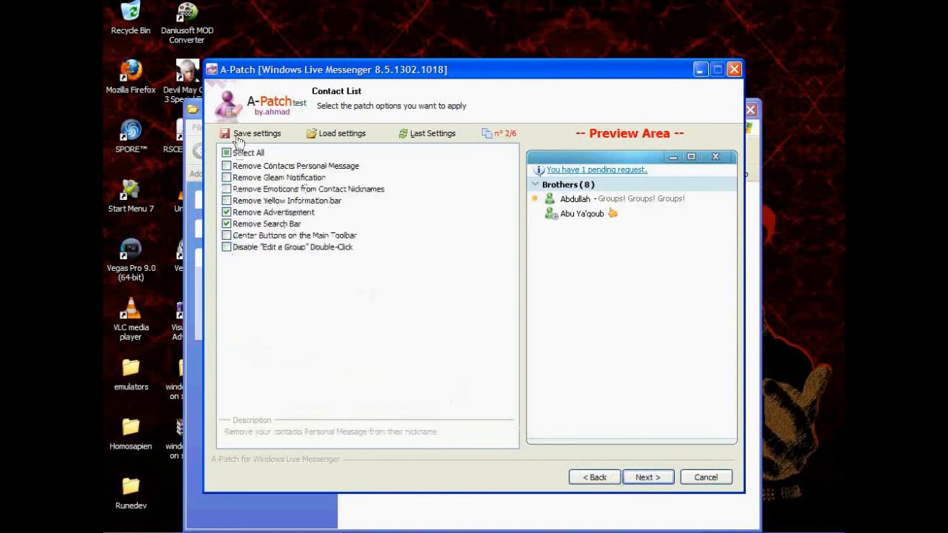
click(225, 153)
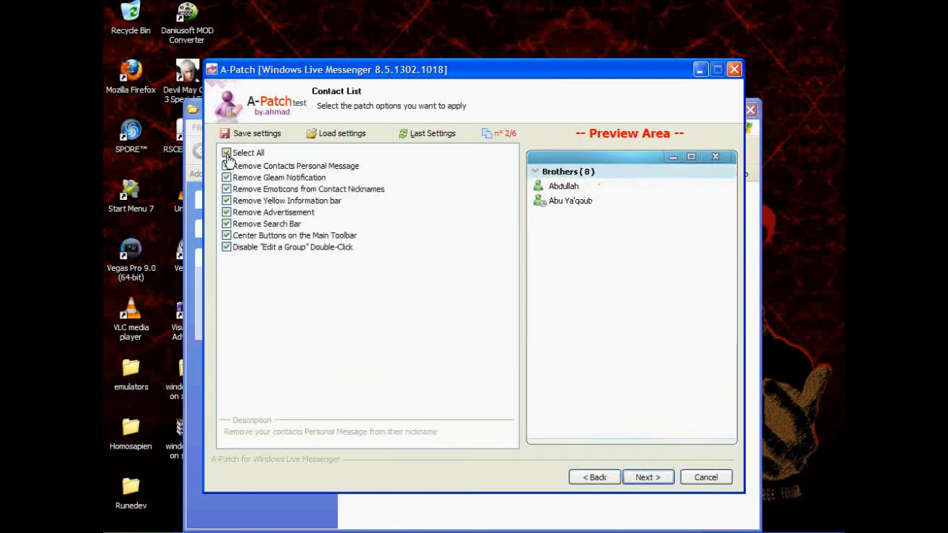
click(646, 477)
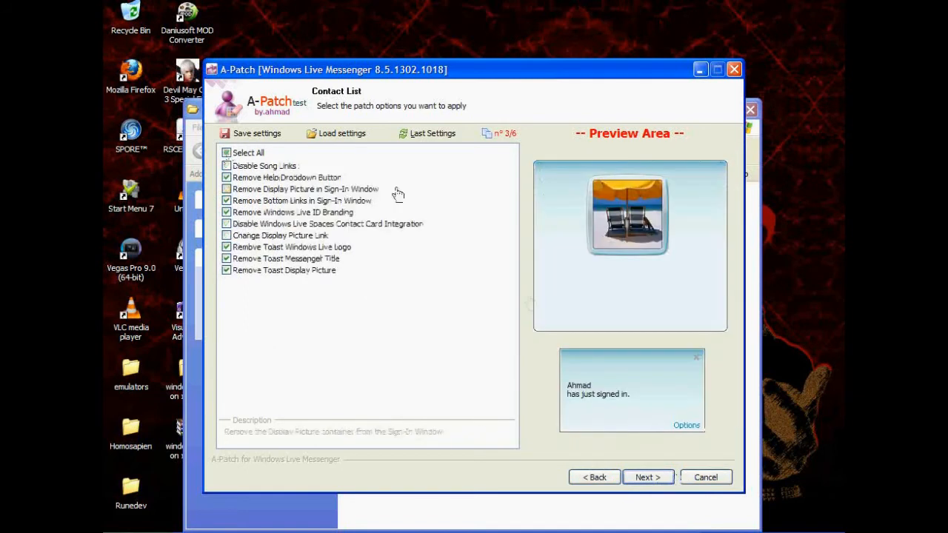
click(226, 165)
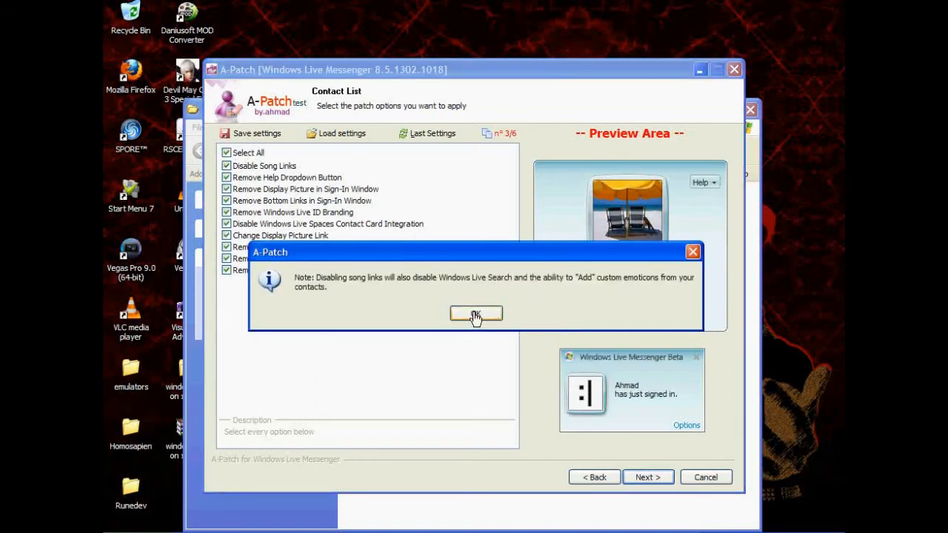
click(475, 314)
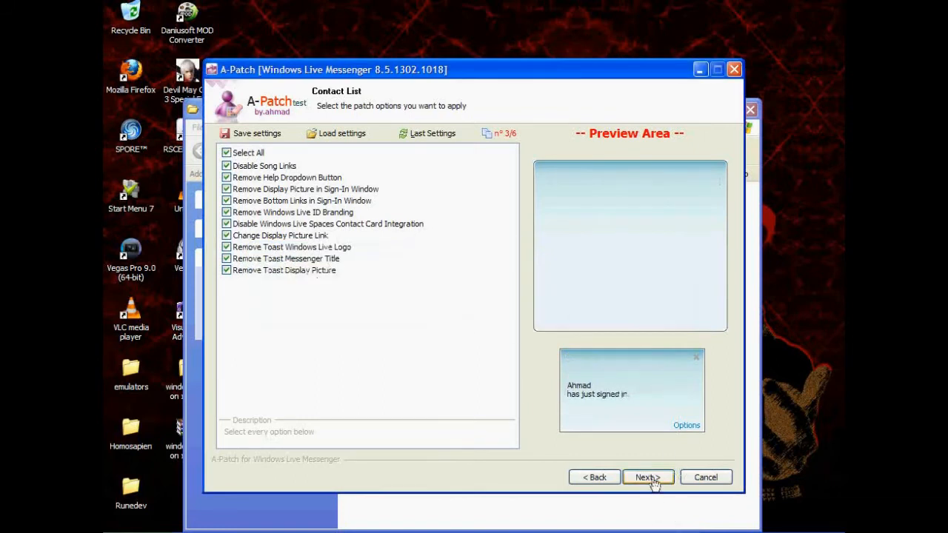
click(646, 477)
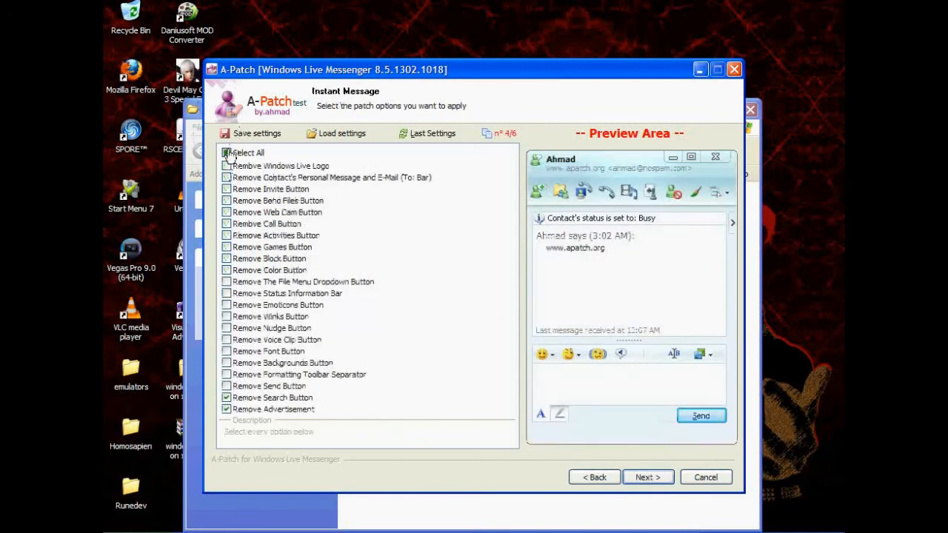
Step: Select all options on the instant message, fifth and Miscellaneous pages, then apply and exit A-Patch
click(225, 152)
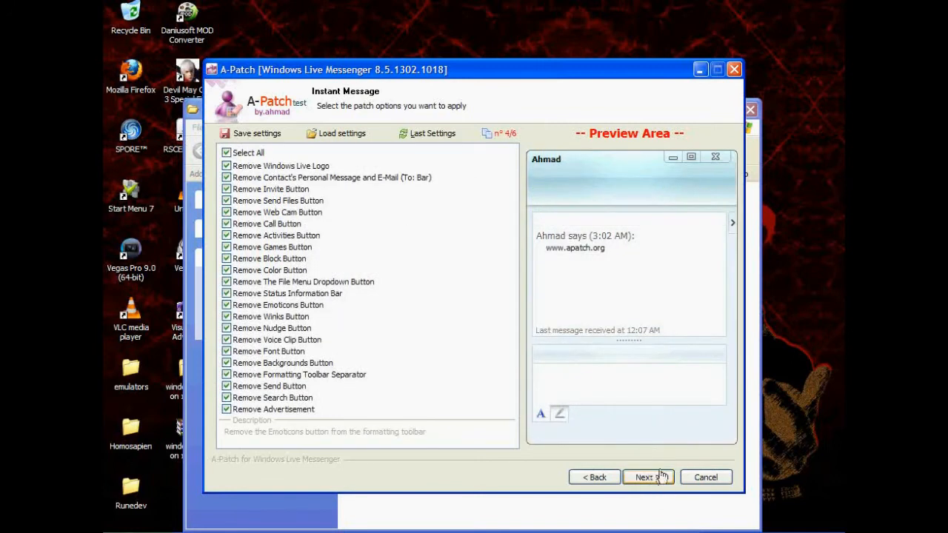
click(645, 477)
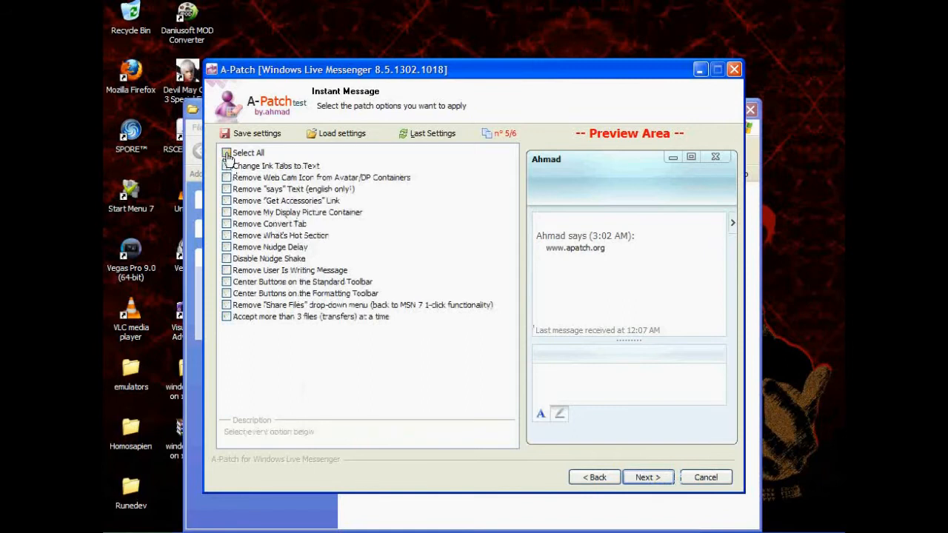
click(226, 152)
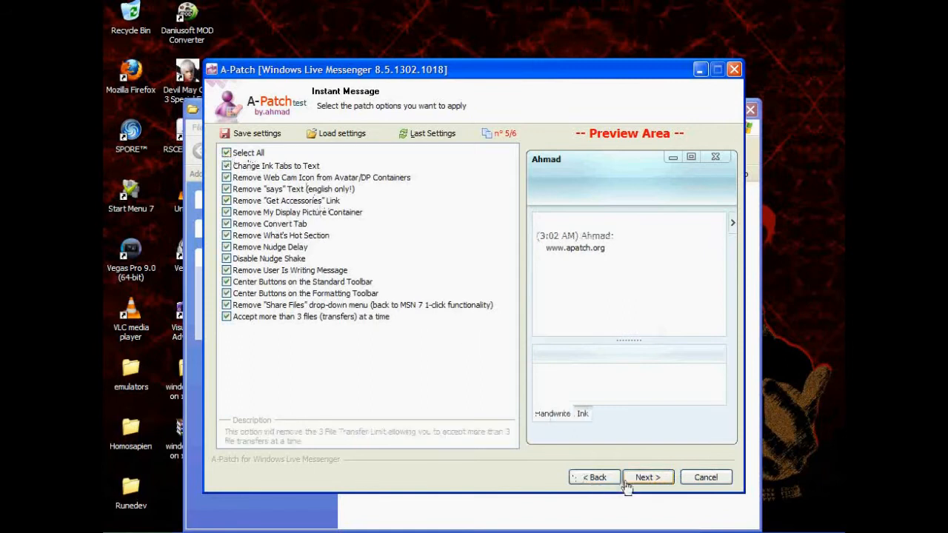
click(647, 476)
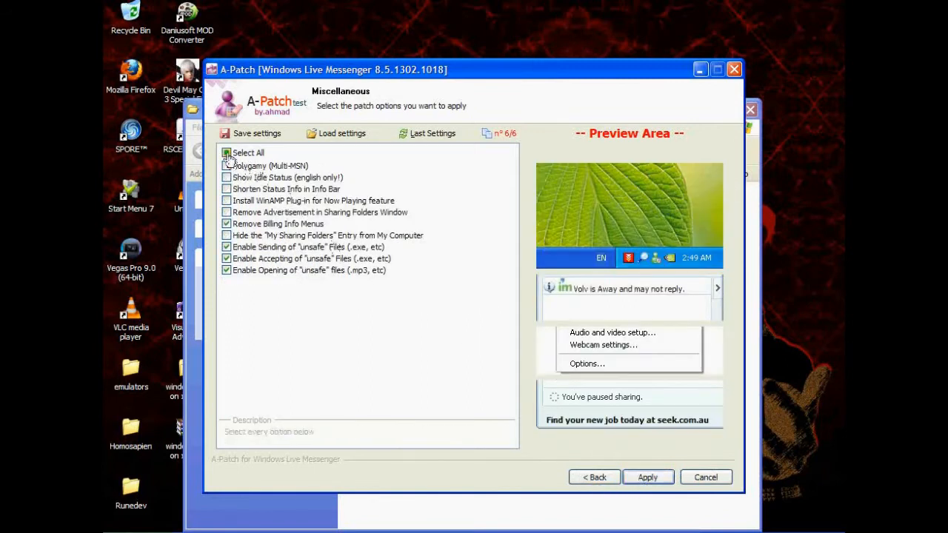
click(227, 153)
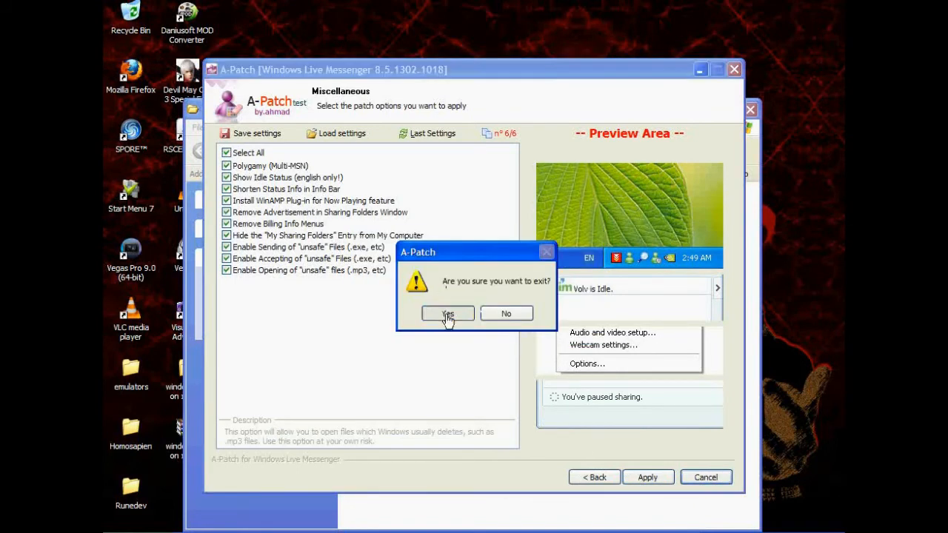
click(447, 314)
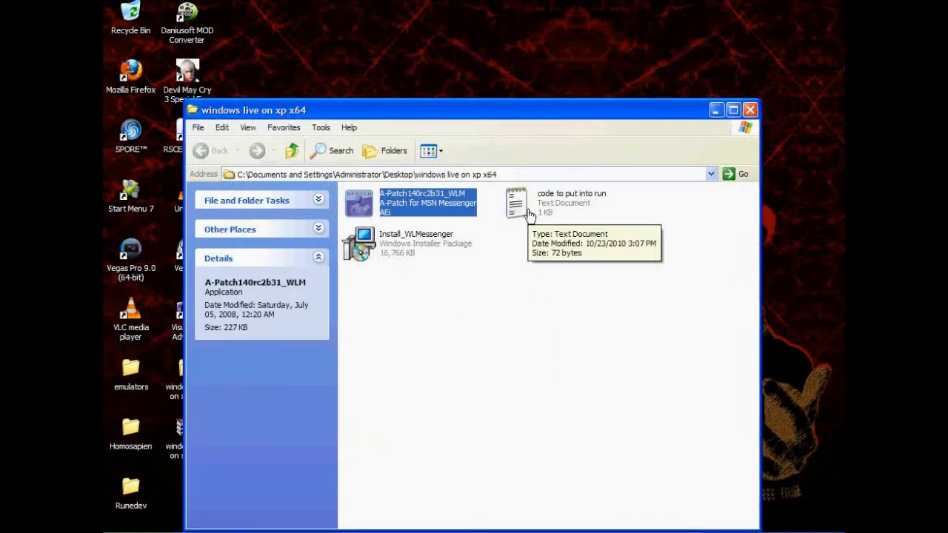
Step: Run the RunDll32 advpack msmsgs.inf BLC.Remove command from 'code to put into run' via Start > Run, then close the folder
double_click(516, 202)
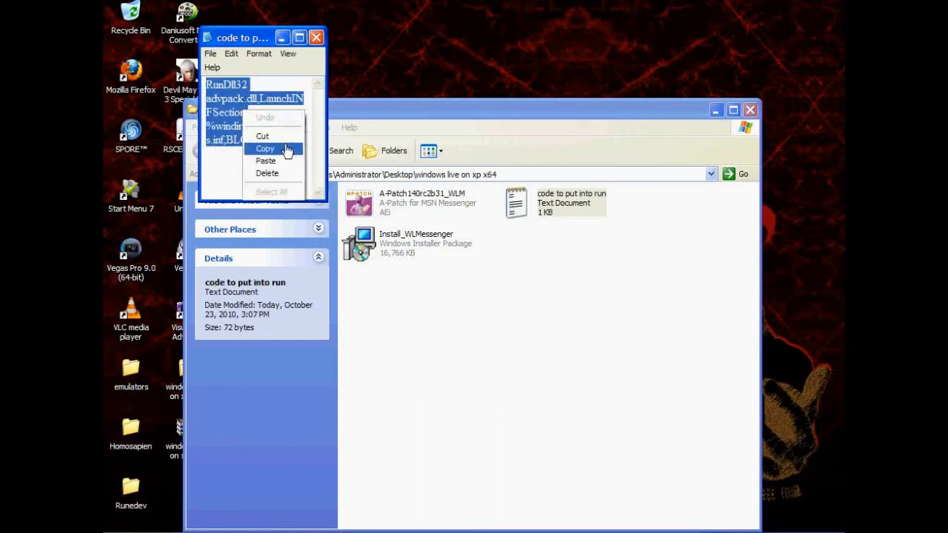
click(145, 493)
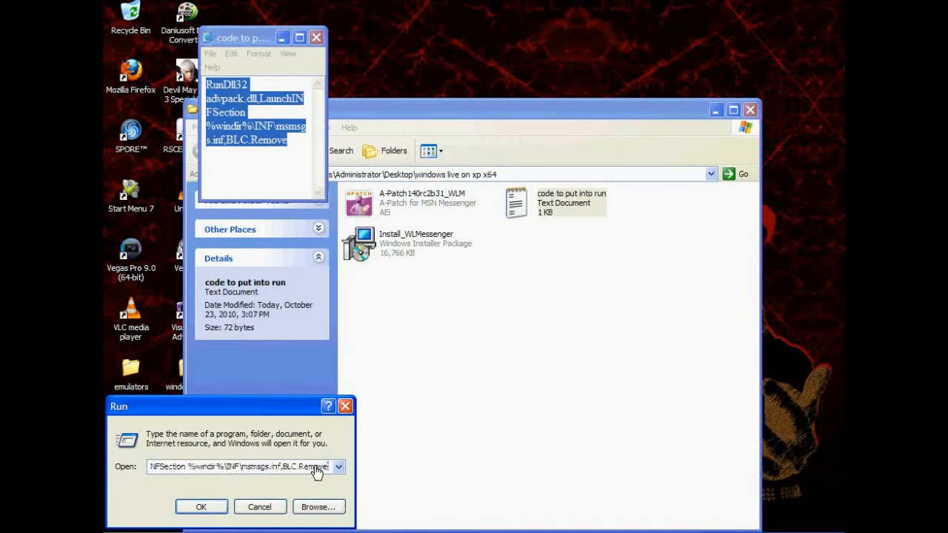
click(201, 506)
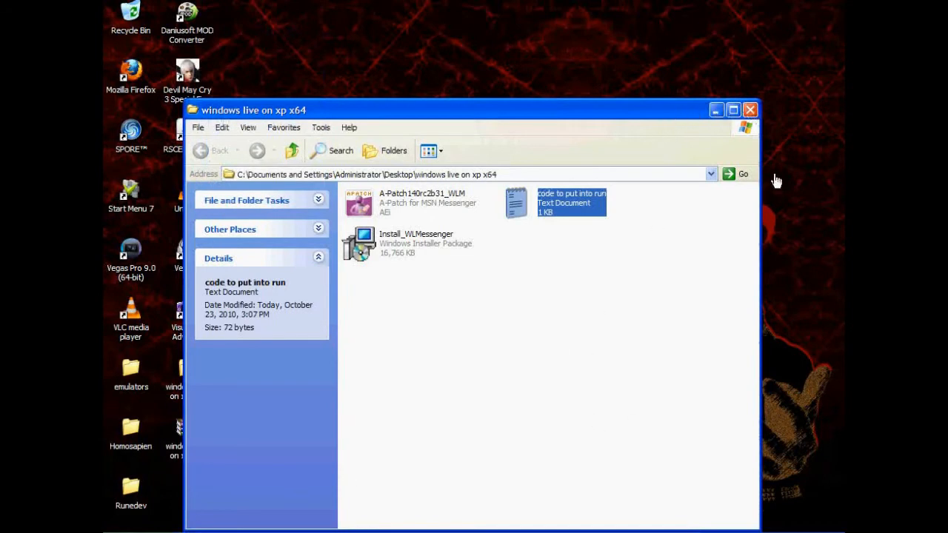
click(749, 109)
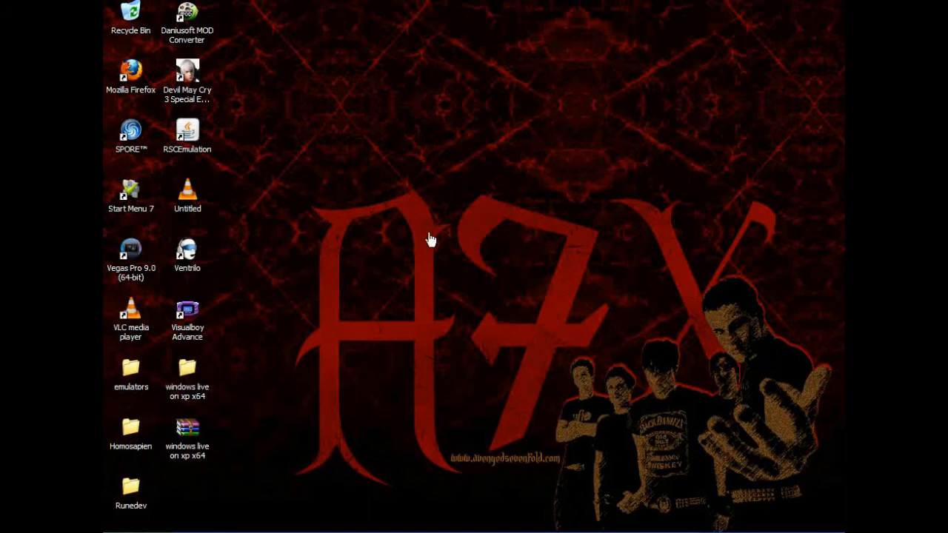
mouse_move(293, 320)
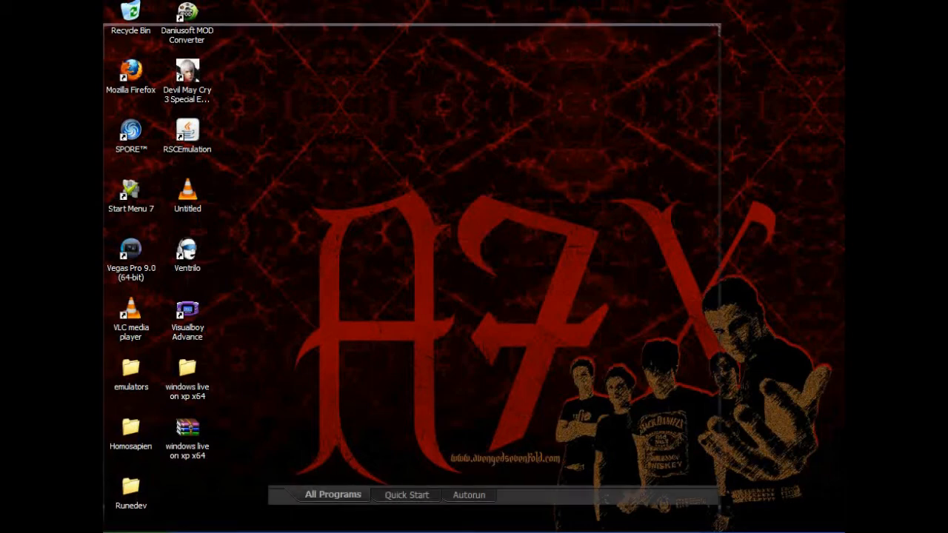
click(331, 495)
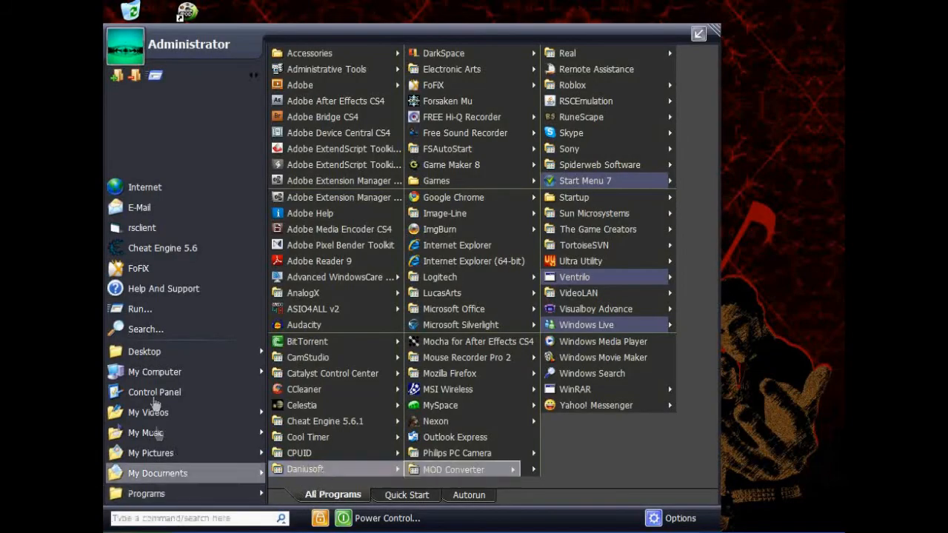
right_click(154, 372)
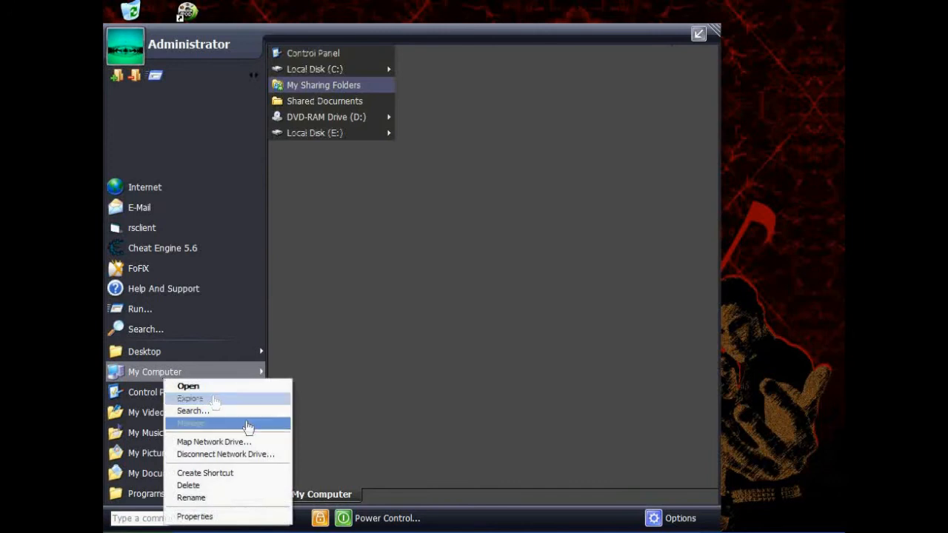
mouse_move(215, 515)
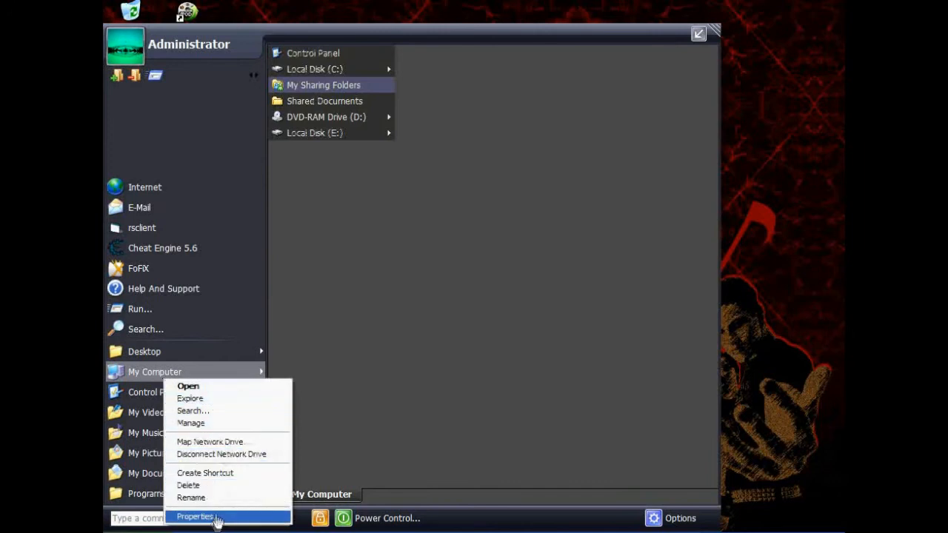
click(196, 515)
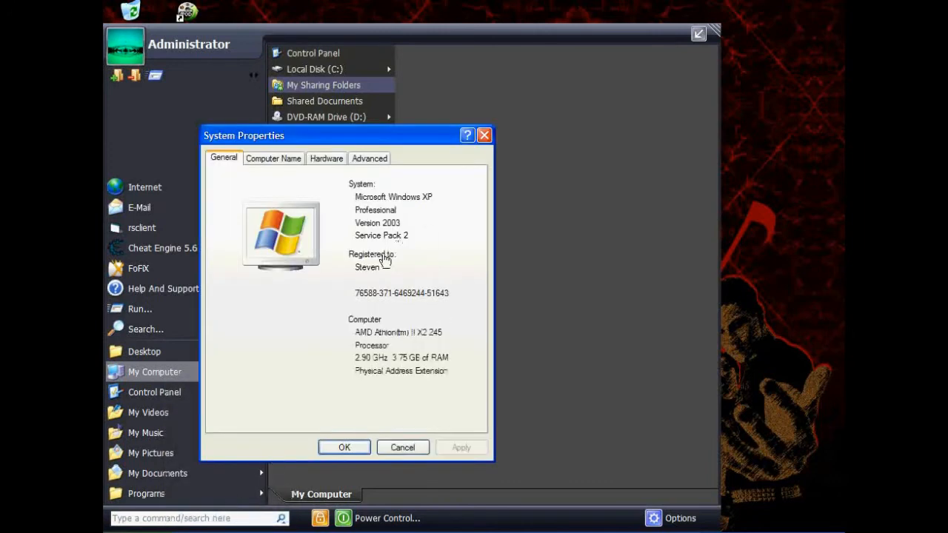
mouse_move(412, 192)
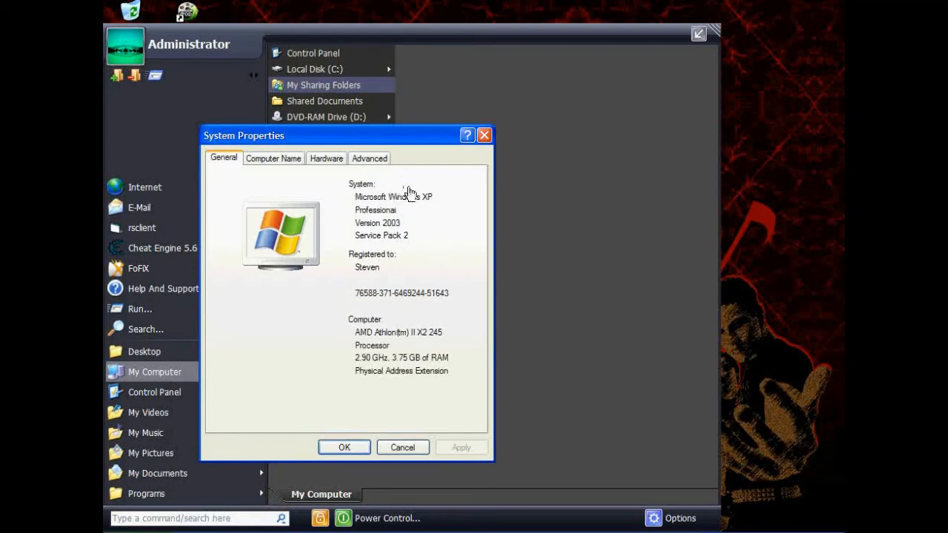
mouse_move(497, 231)
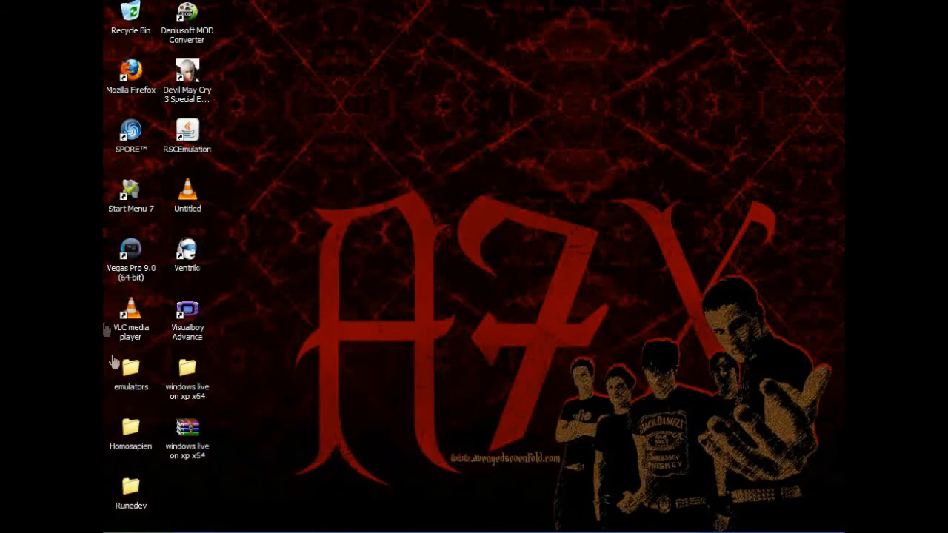
mouse_move(136, 281)
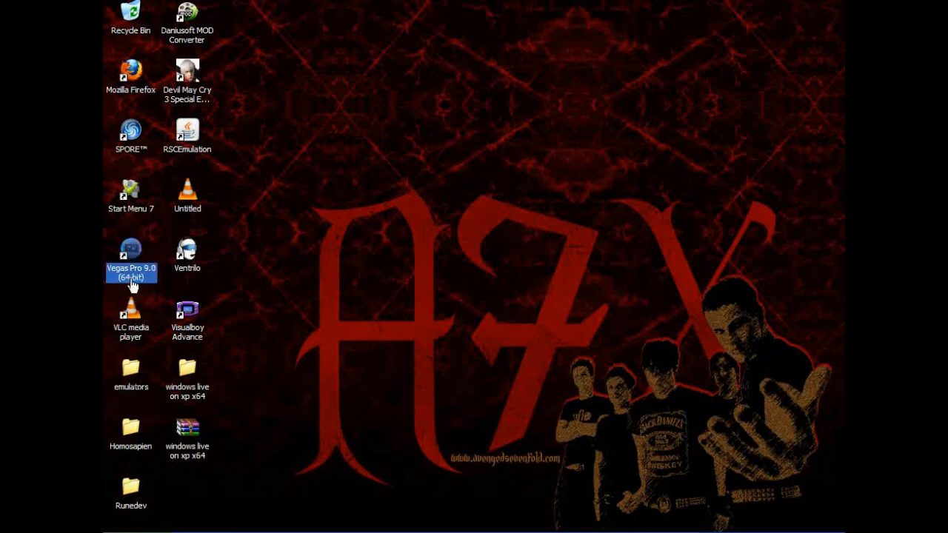
mouse_move(249, 303)
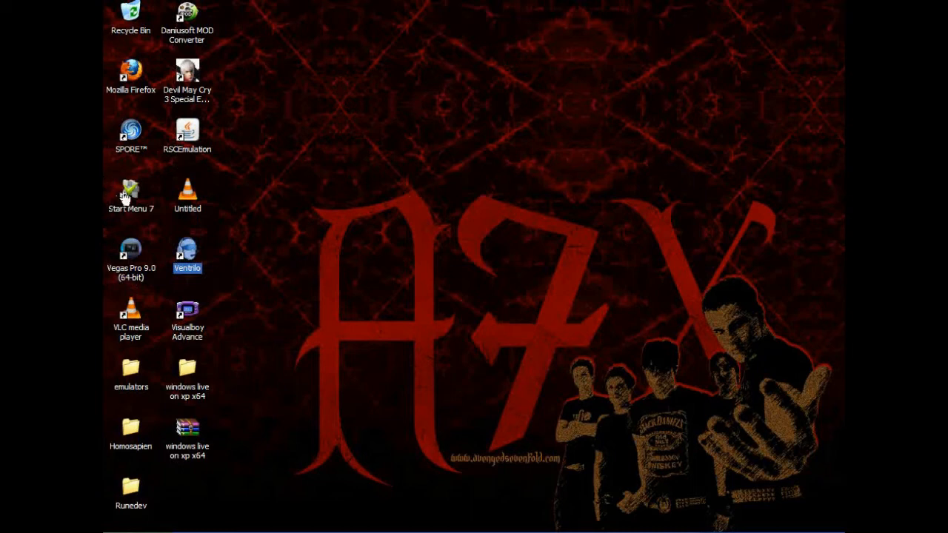
click(130, 194)
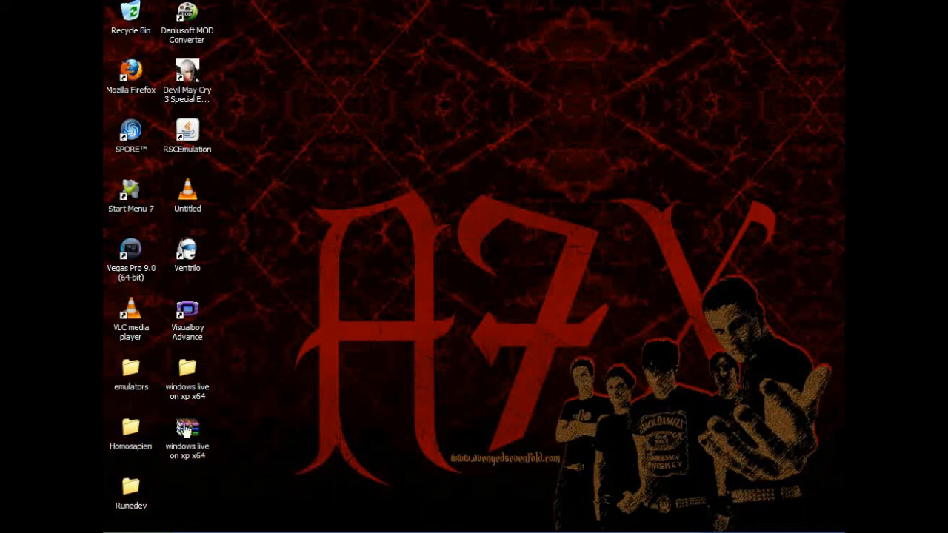
mouse_move(607, 482)
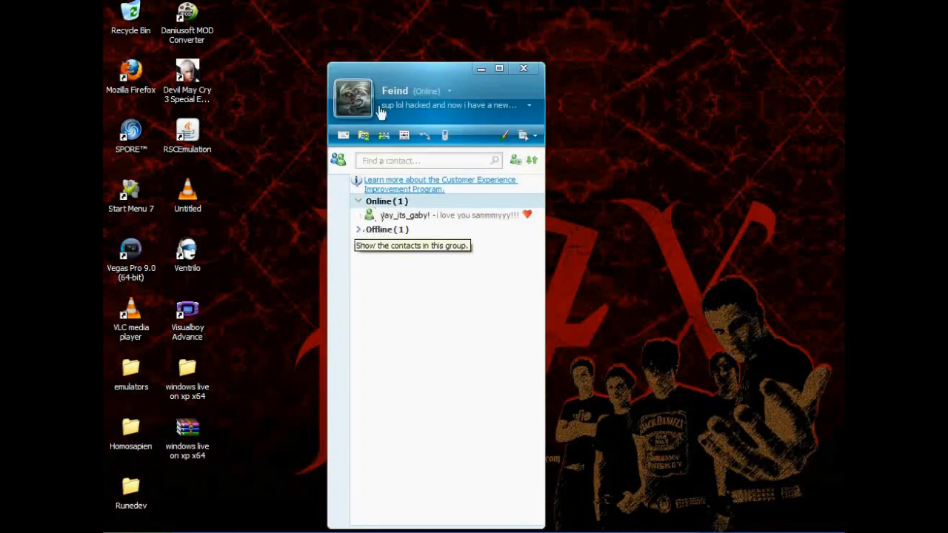
mouse_move(586, 201)
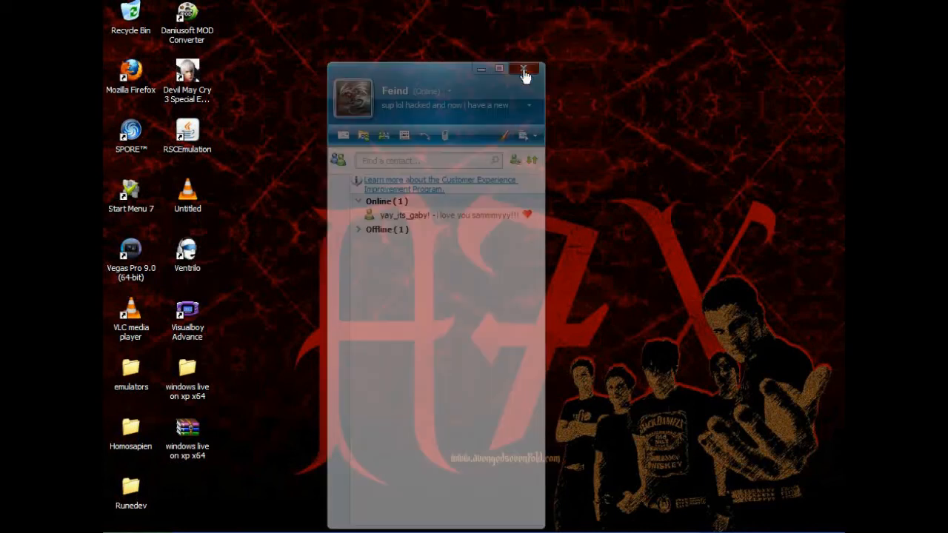
click(524, 70)
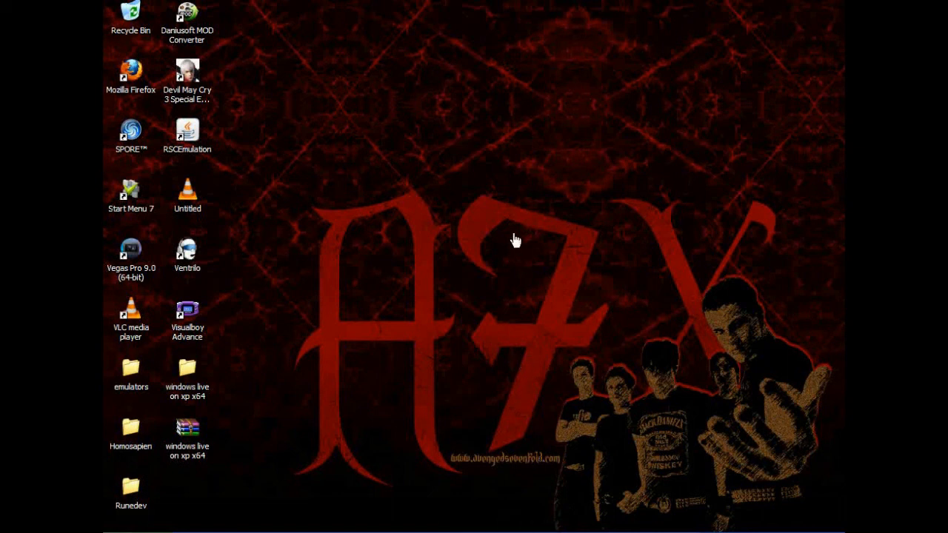
mouse_move(796, 477)
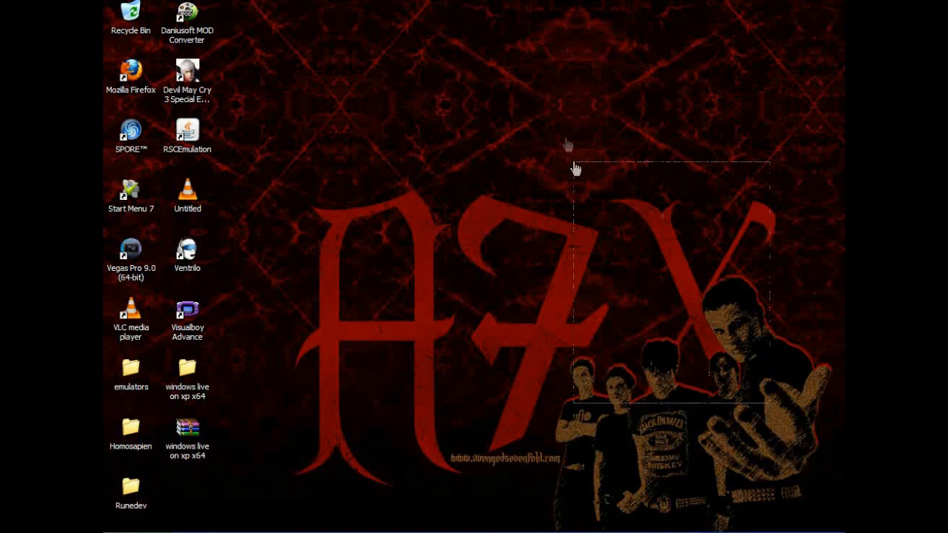
drag(576, 168, 829, 435)
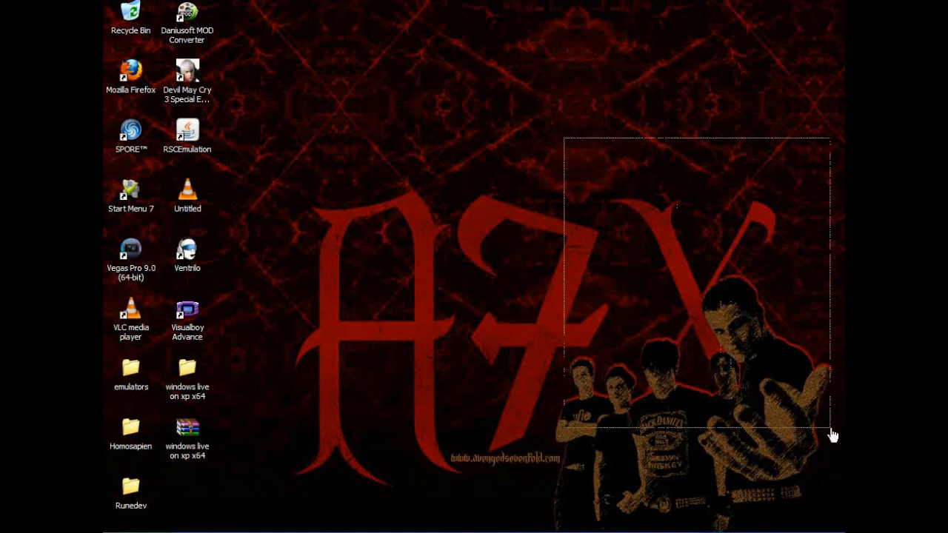